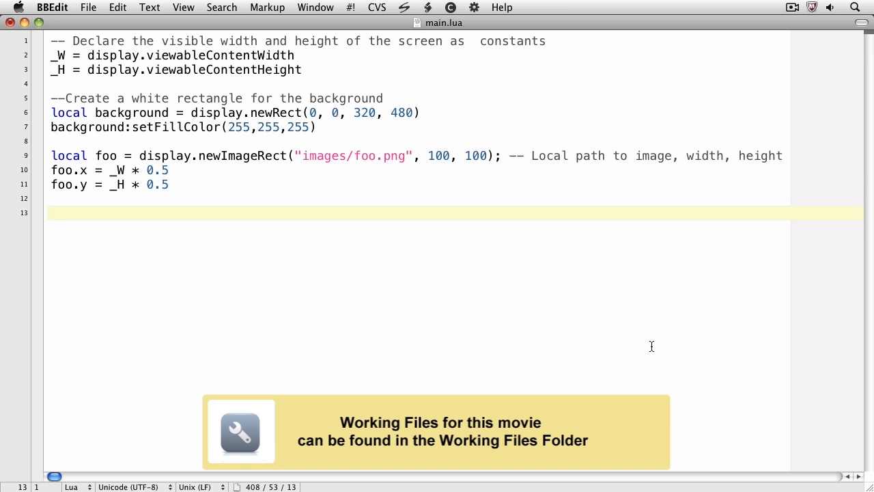
Step: Add foo.alpha = 0.5; on empty line 13 of main.lua
left_click(49, 213)
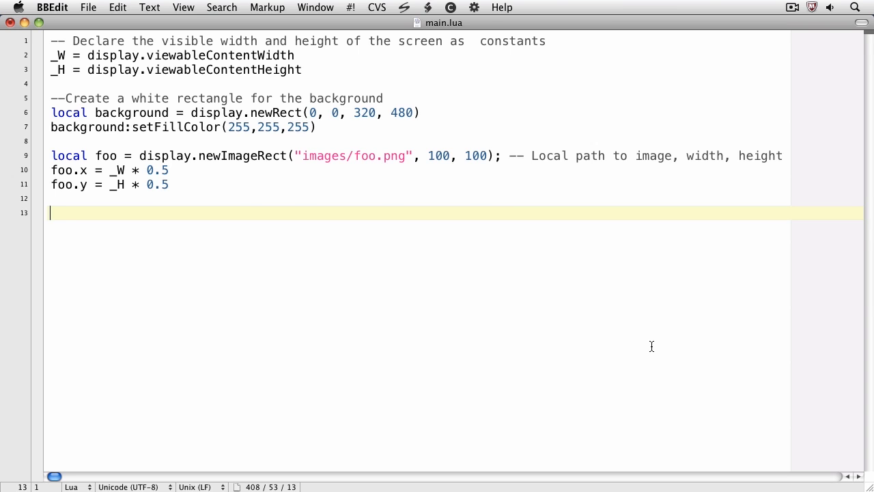
type("foo.")
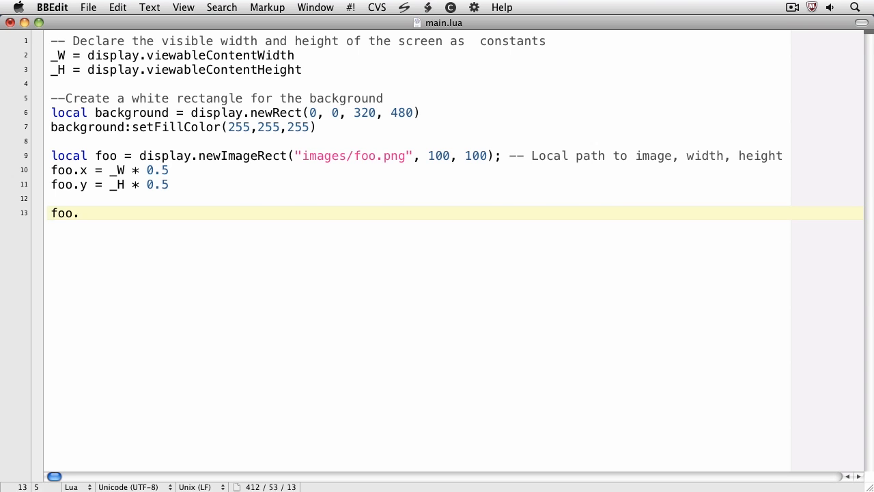
type("alpha")
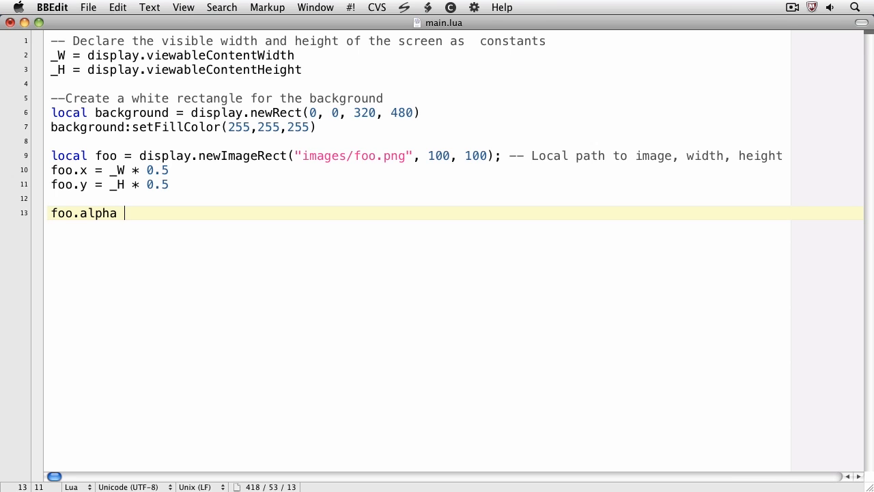
type("=")
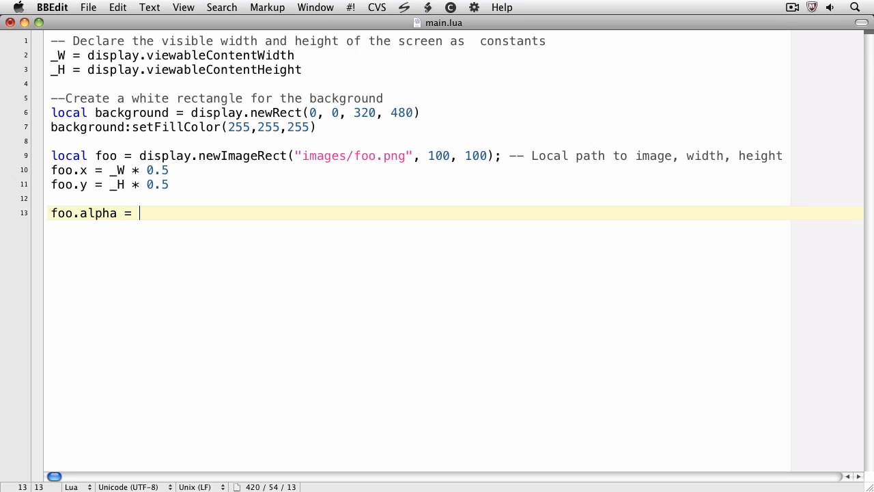
type("0.5")
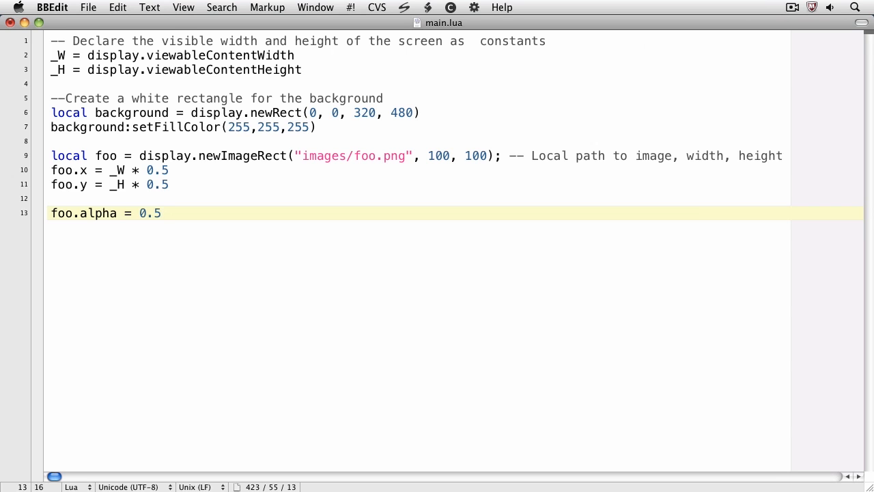
type(";")
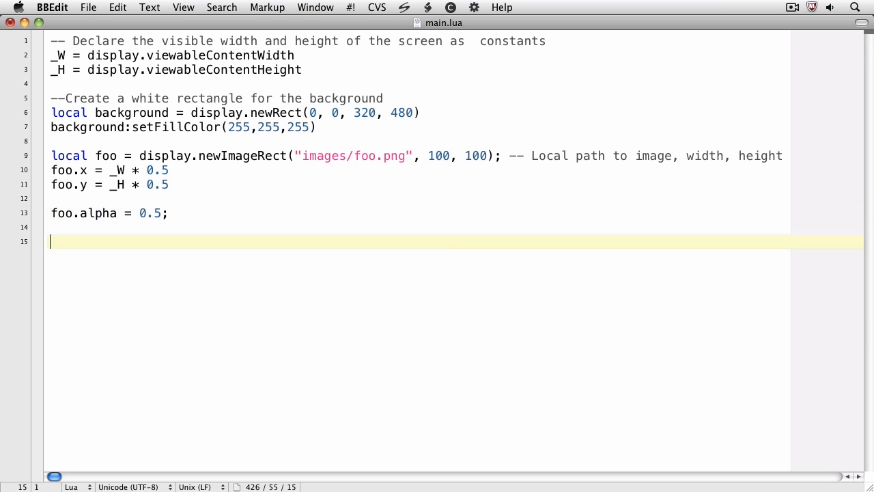
Step: Add foo.xScale = 2; and foo.yScale = 2.5; below the alpha line
type("foo.xSc")
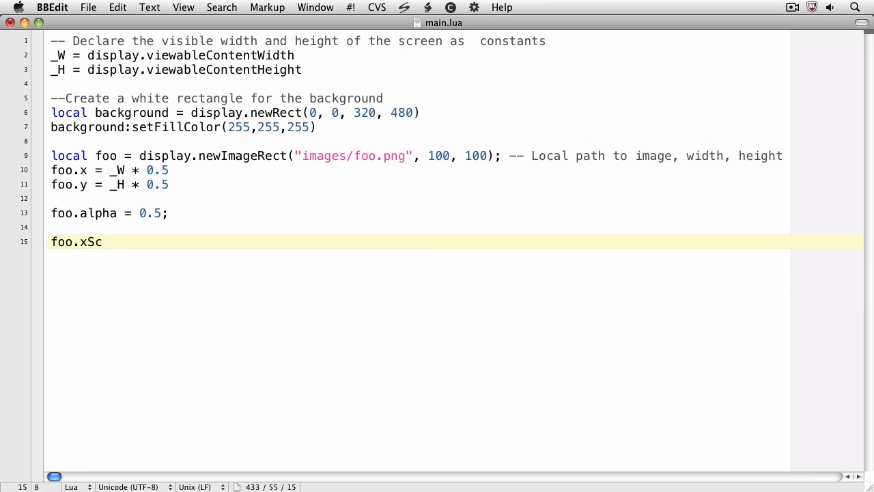
type("ale = 2;")
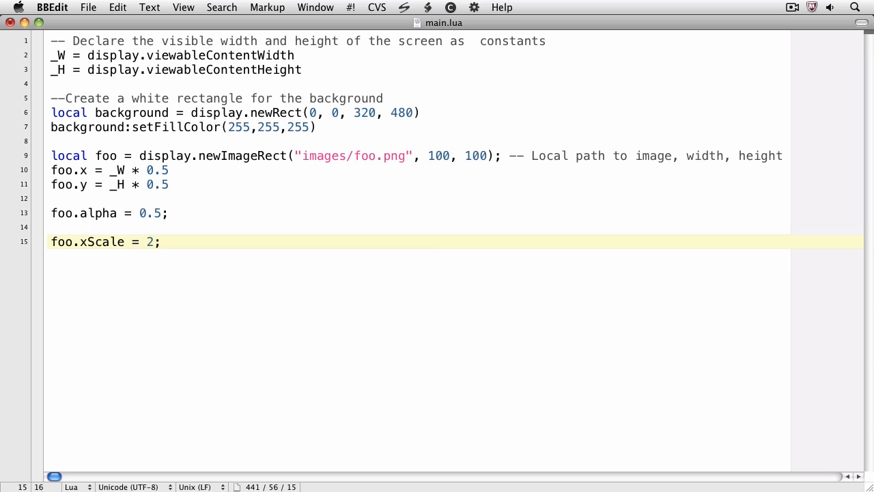
type("foo.y")
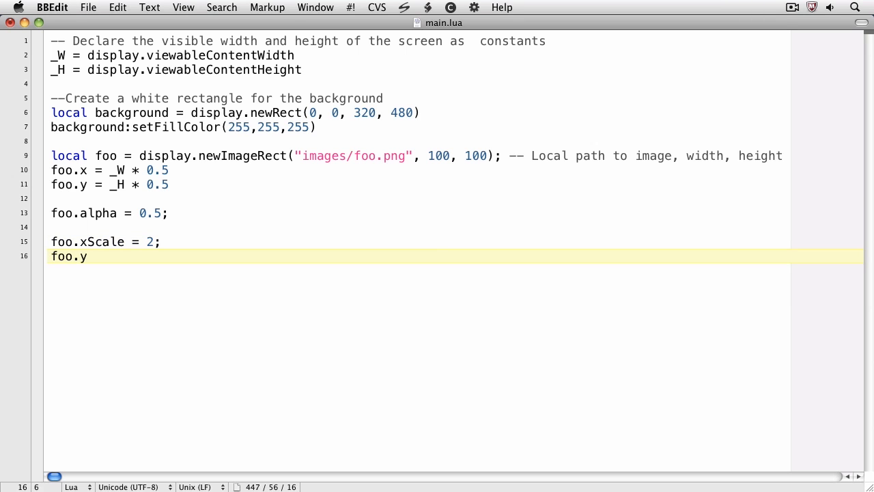
type("Scale =")
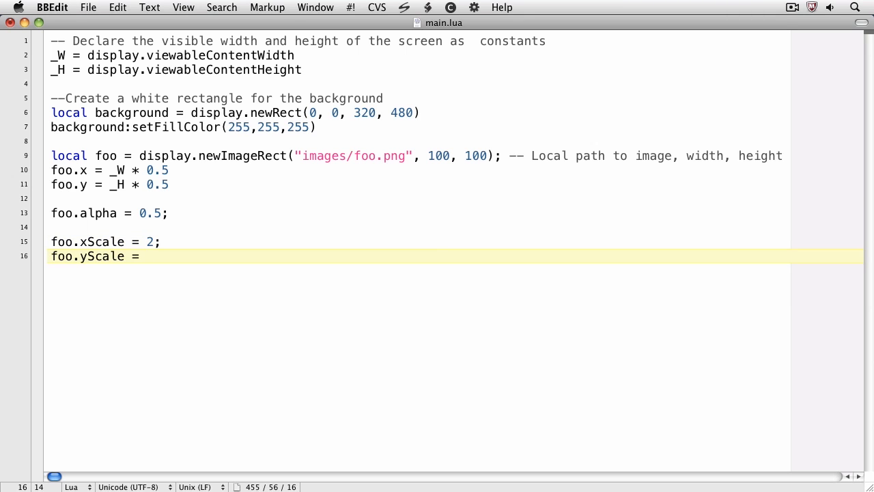
type("2.5;")
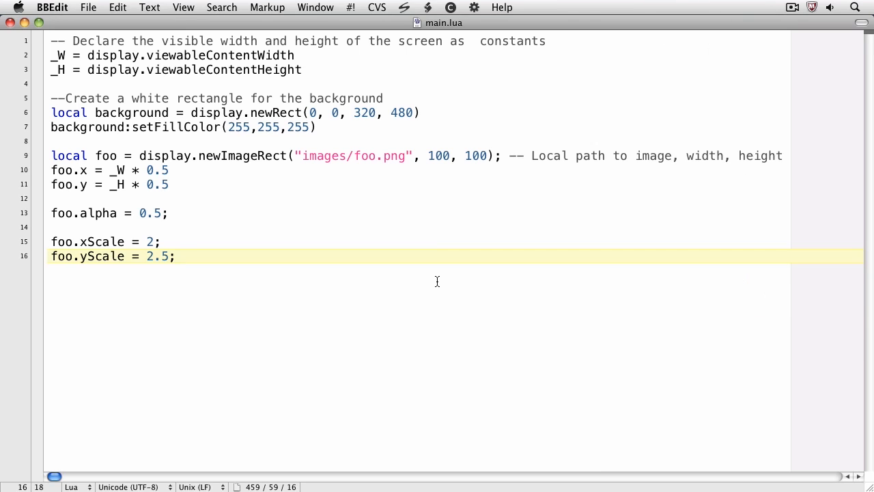
Step: Add foo.rotation = 90; on line 18 below the scale settings
type("foo.rotat")
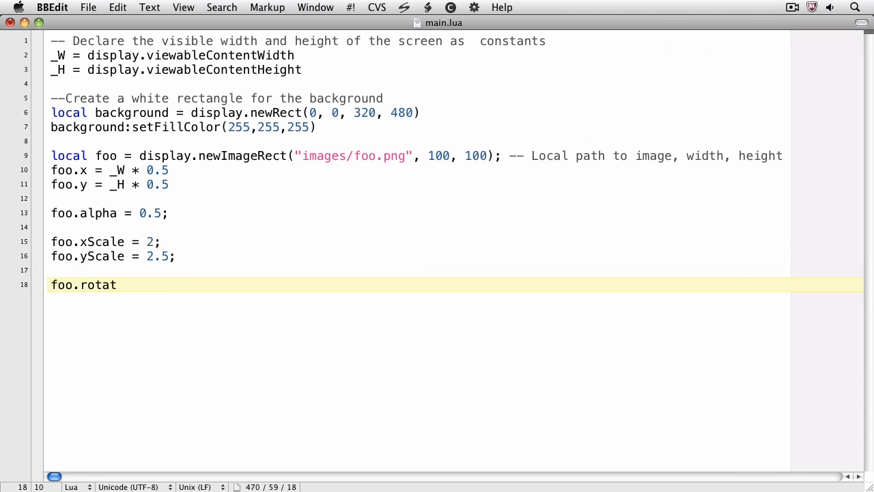
type("ion = 90;")
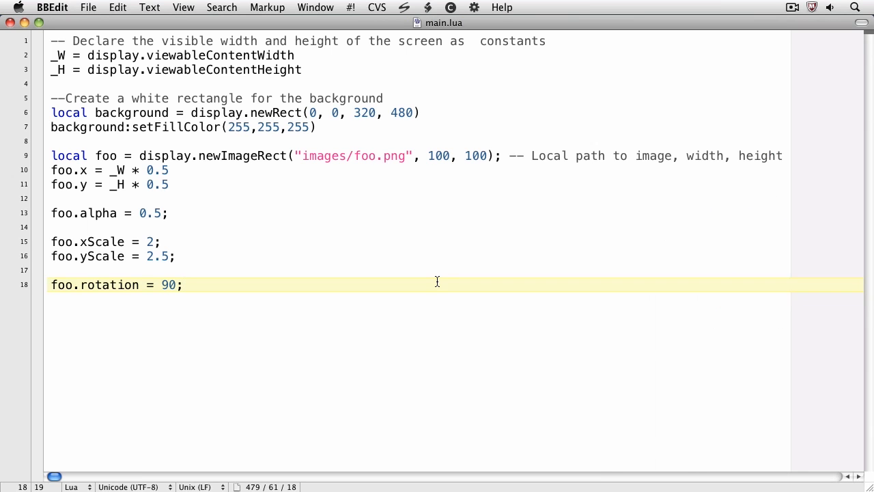
left_click(183, 285)
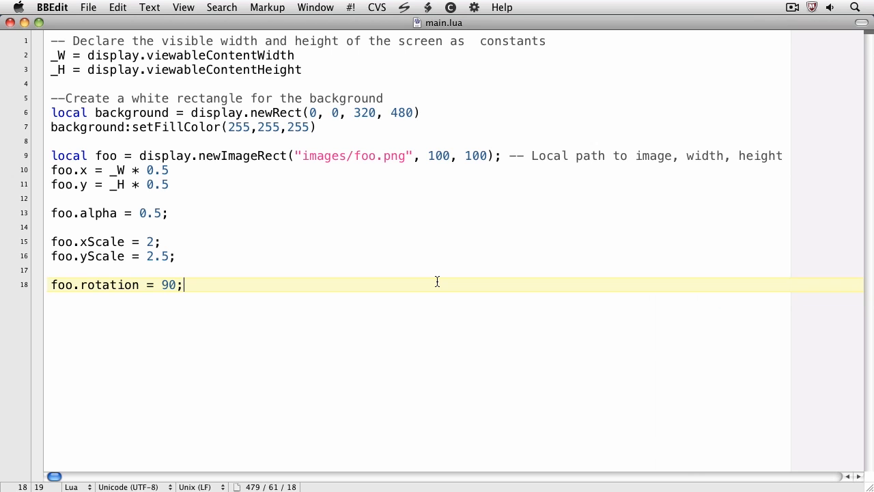
Step: Add setReferencePoint(display.BottomLeftReferencePoint), change rotation to 0, and start foo's position line
type("foo:setRe")
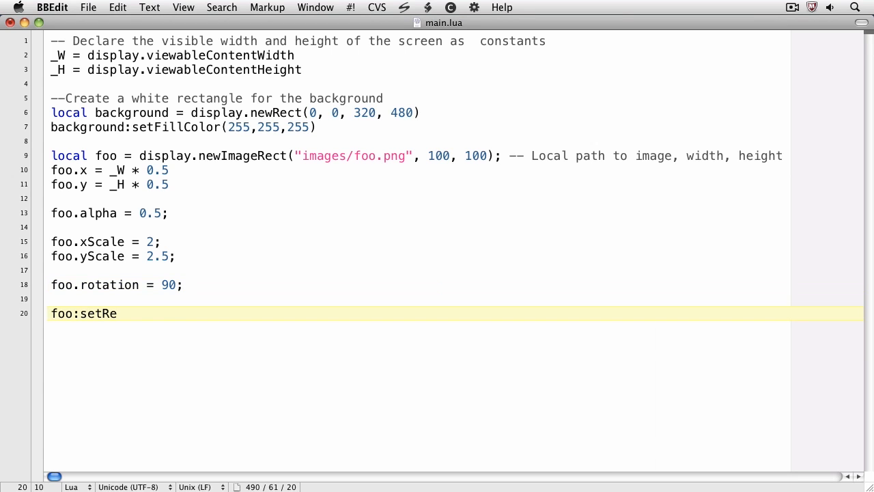
type("ferencePoint(display.BottomLeftReferencePoint);")
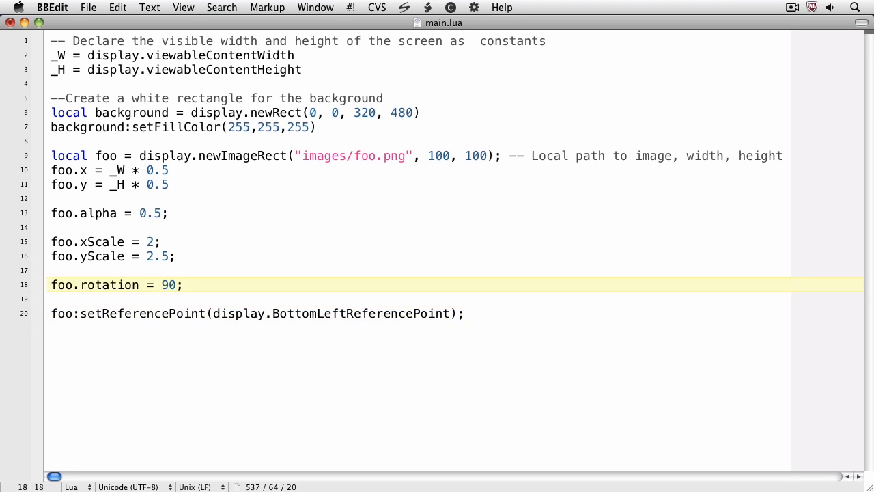
key("BackSpace")
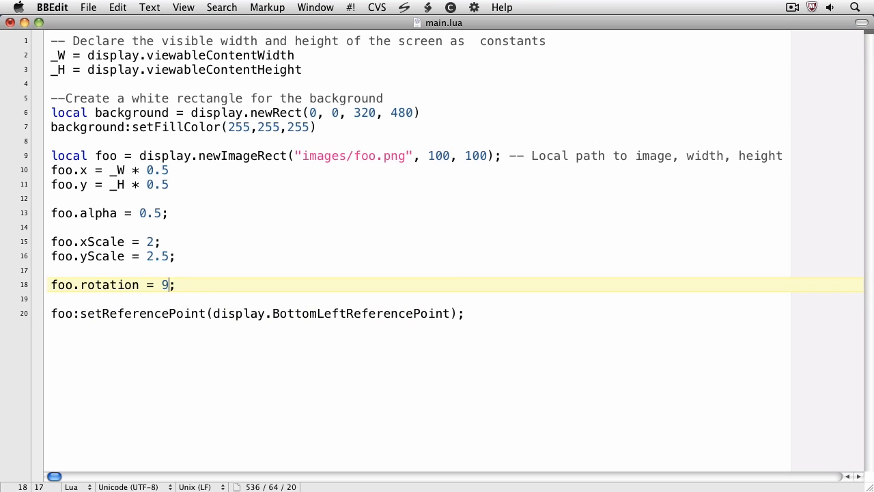
type("0")
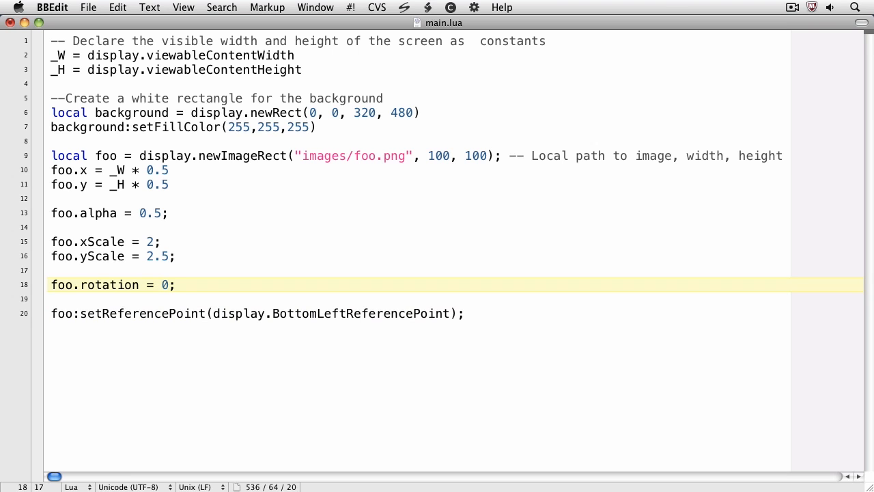
left_click(169, 284)
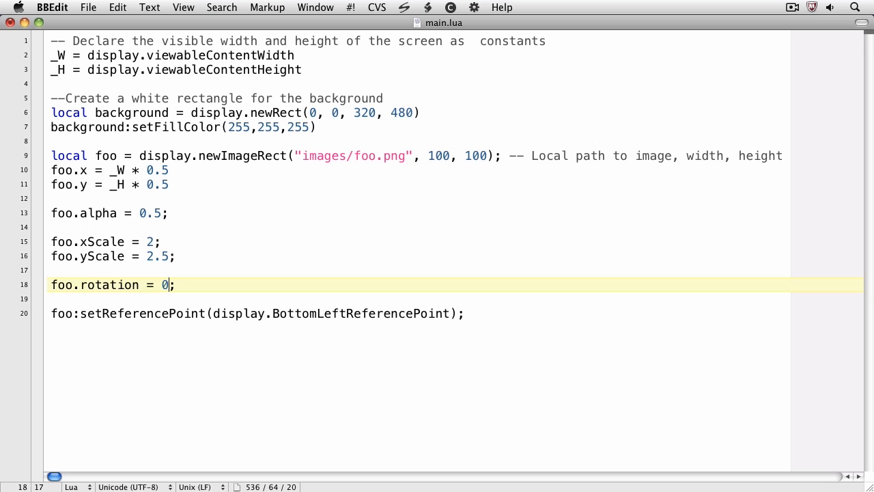
type("foo.y = _H;")
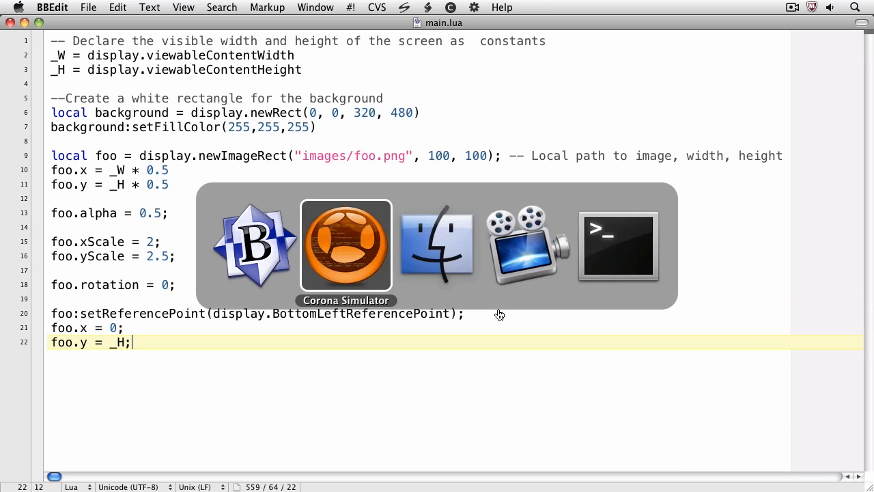
left_click(345, 245)
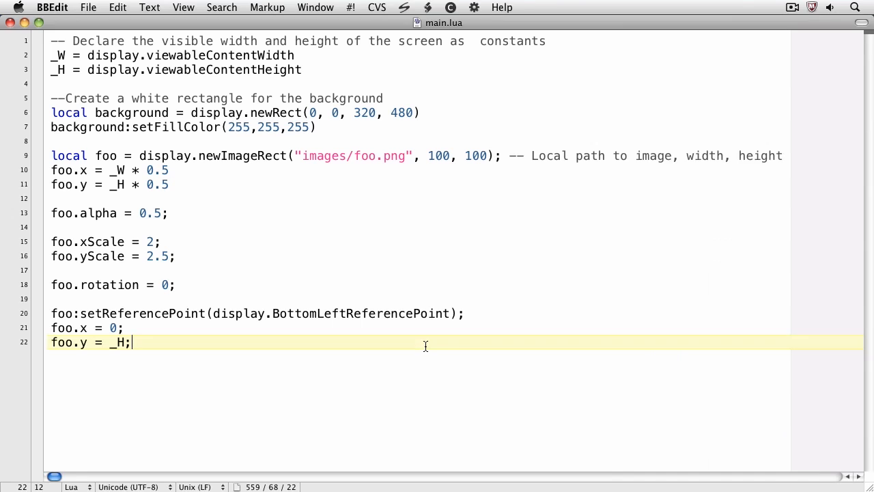
Step: Add foo.width = 50; and foo.height = 300; below the positioning lines
type("foo.w")
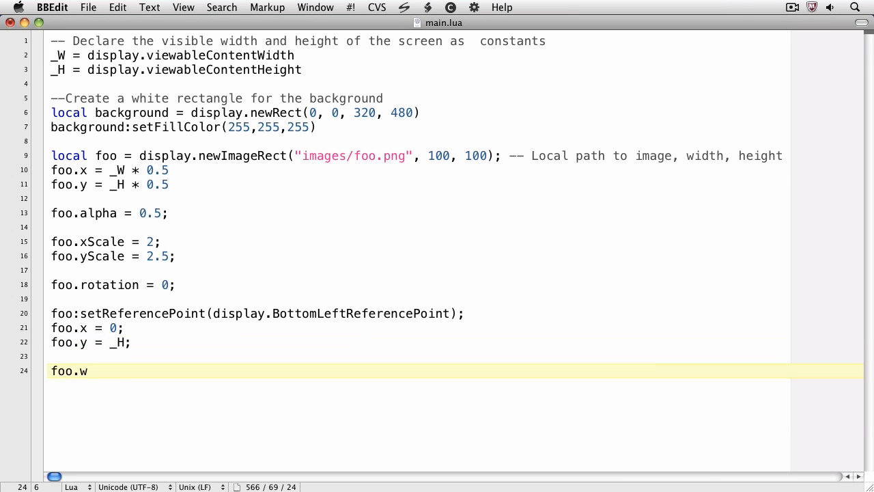
type("idth = 50;")
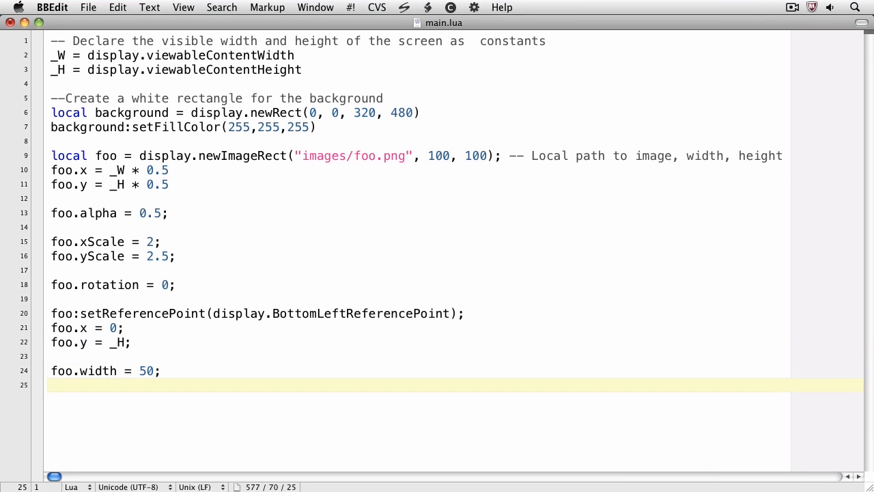
type("foo.height = 30")
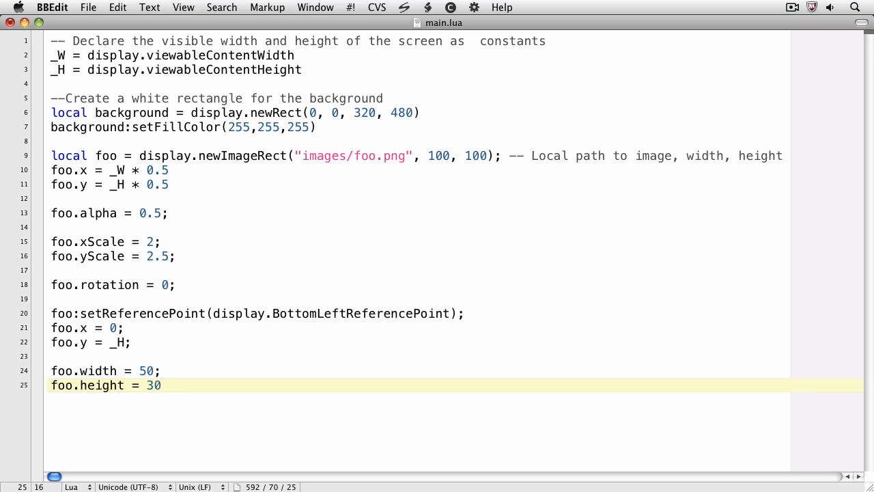
type("0;")
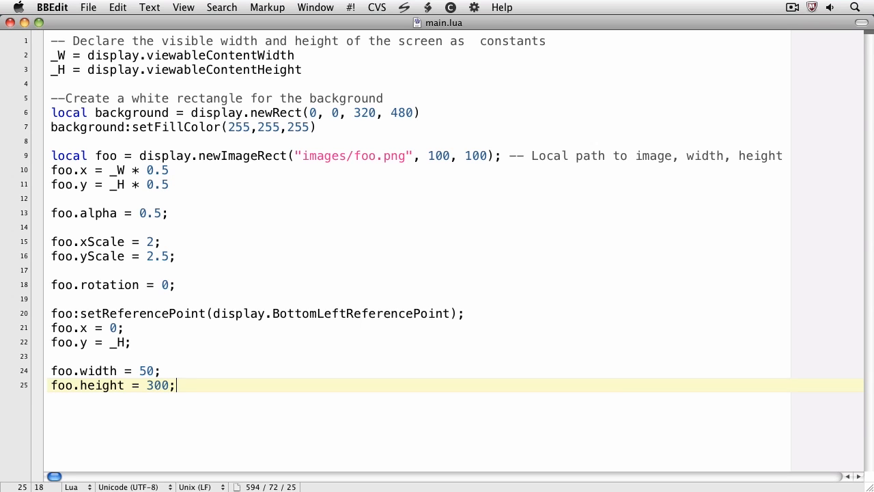